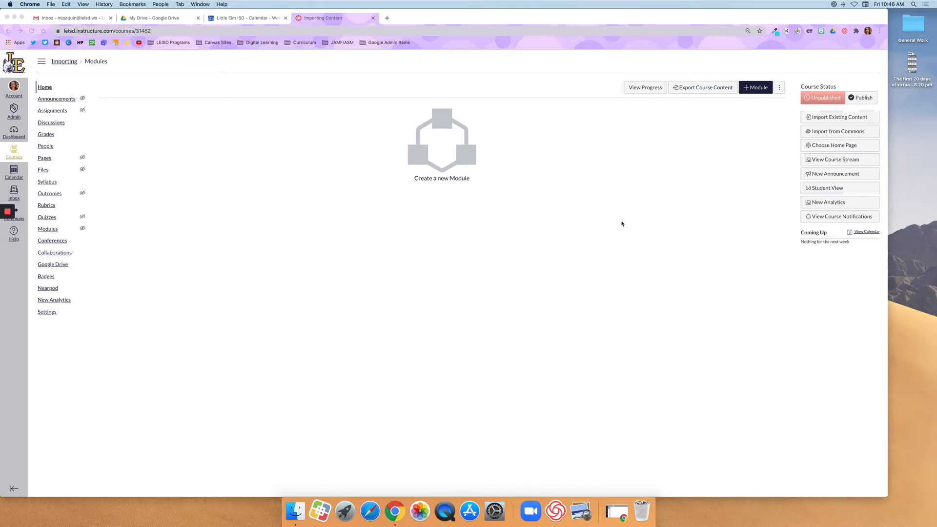
pyautogui.moveTo(644, 213)
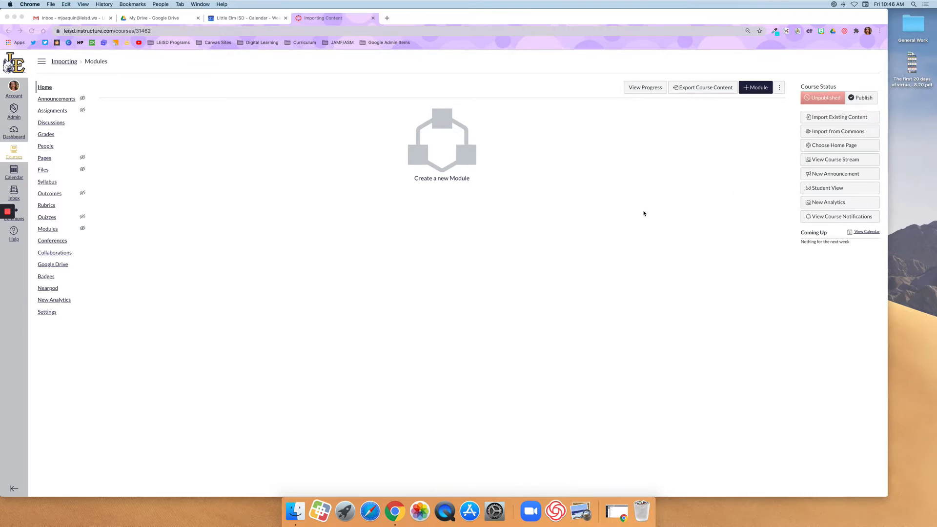
pyautogui.moveTo(451, 99)
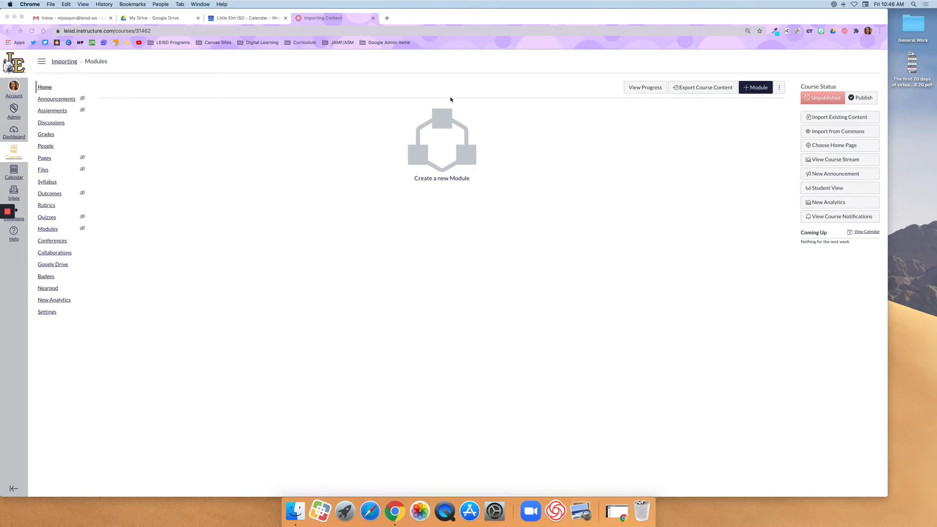
pyautogui.moveTo(189, 160)
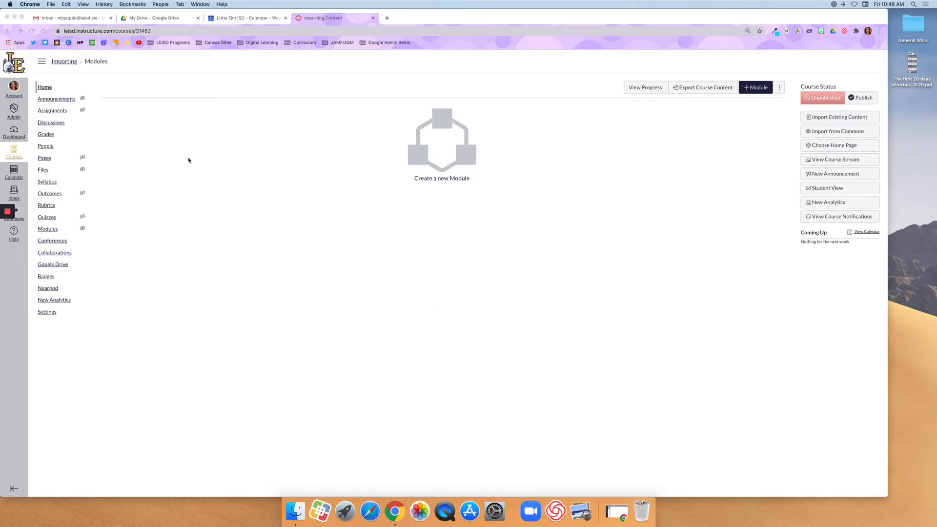
pyautogui.moveTo(47, 314)
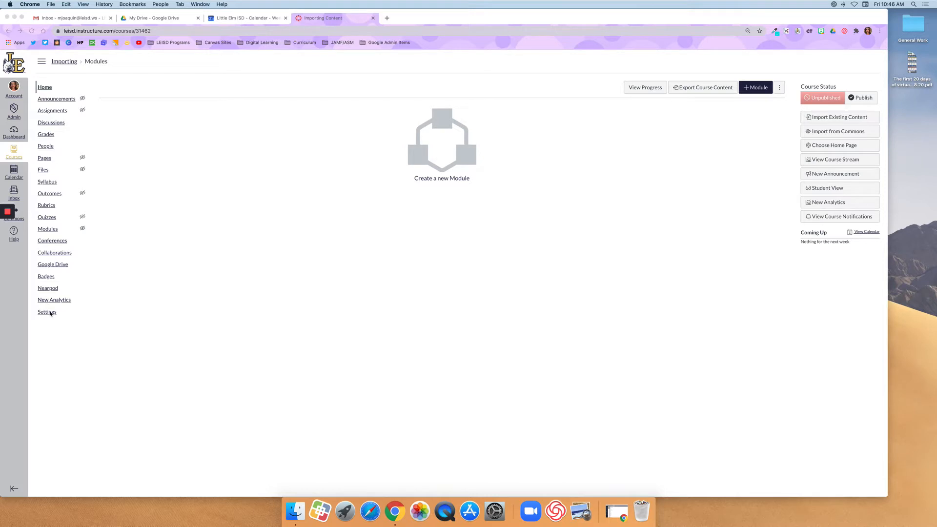
# Open the Settings page of the empty 'Importing Content' course
pyautogui.click(47, 312)
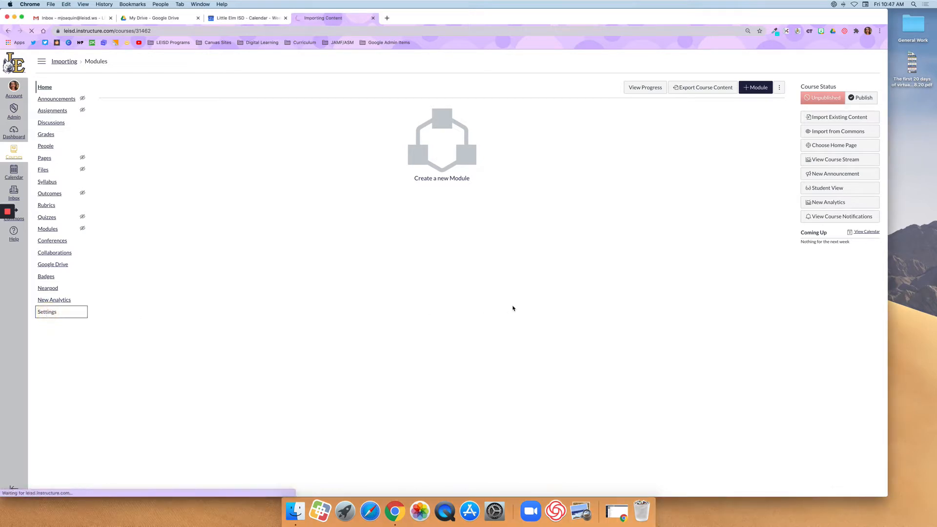
pyautogui.click(47, 312)
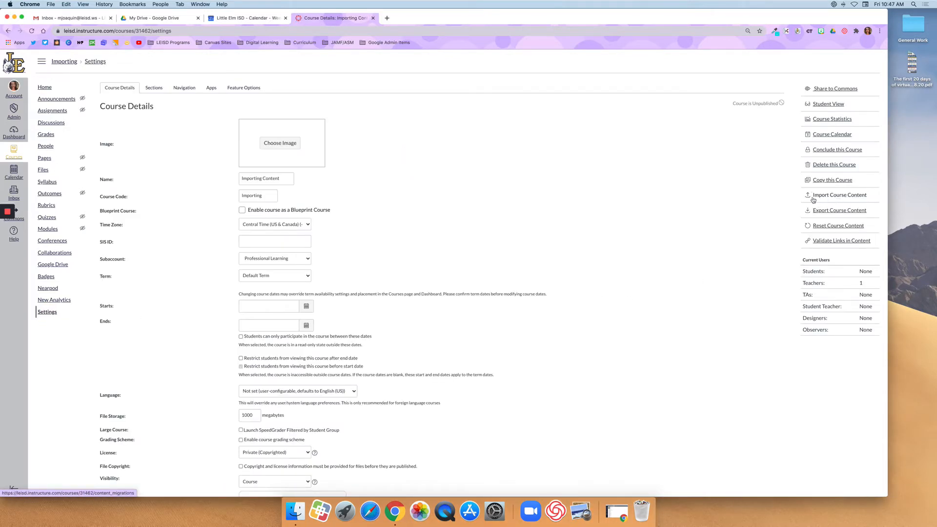
pyautogui.moveTo(839, 196)
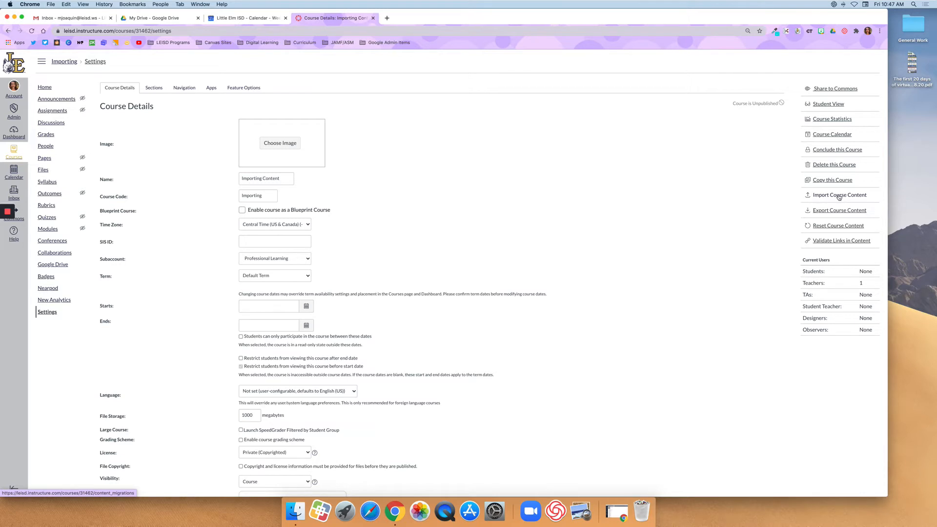
# Start Import Course Content with 'Copy a Canvas Course' as the content type
pyautogui.click(840, 195)
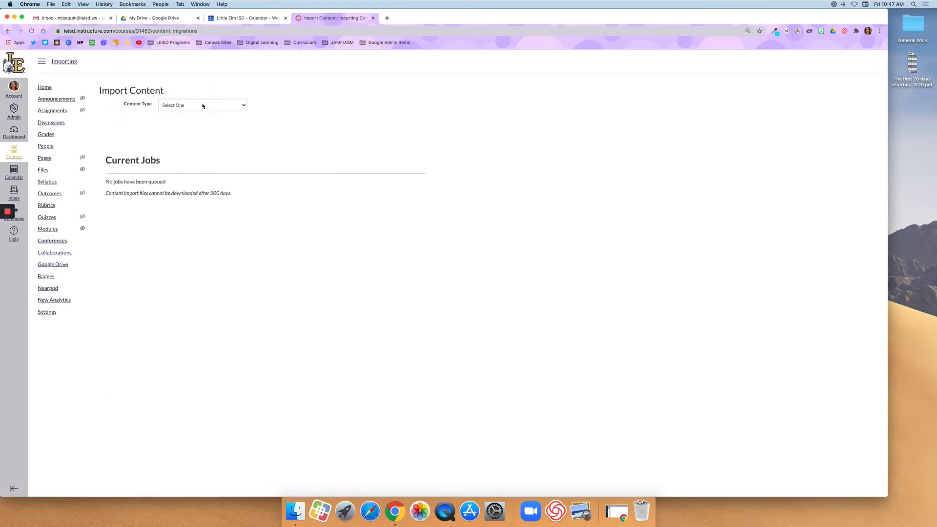
pyautogui.click(202, 106)
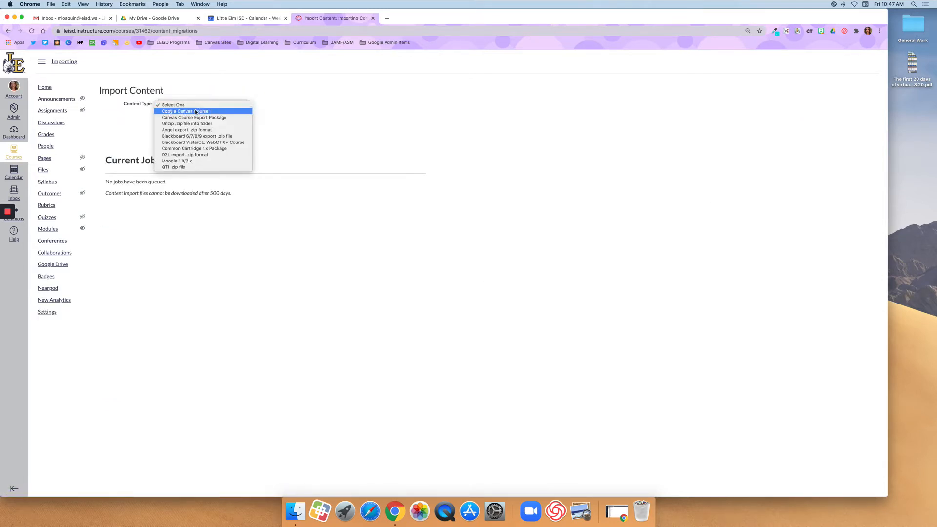
pyautogui.click(184, 111)
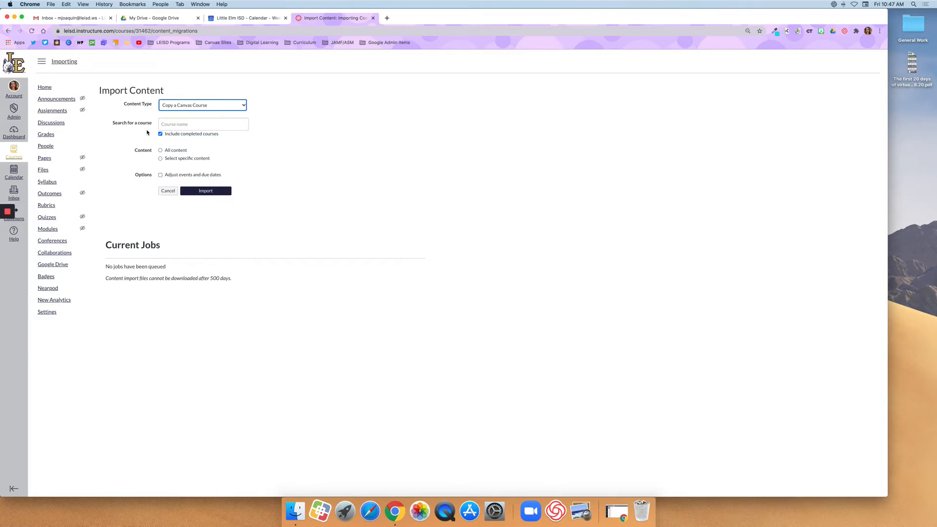
# Search 'Misty', pick the Sandbox 2020 course, and choose 'Select specific content'
pyautogui.click(203, 125)
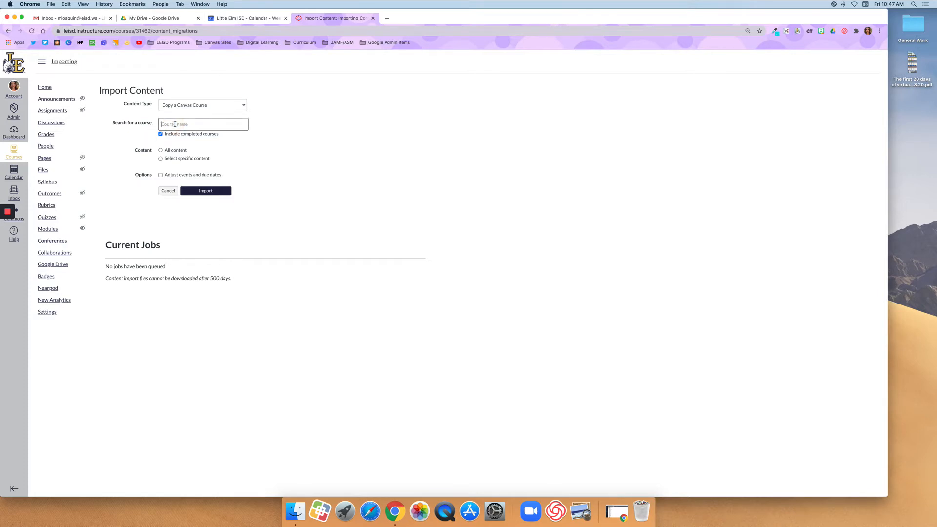
pyautogui.write('Misty Joaquin')
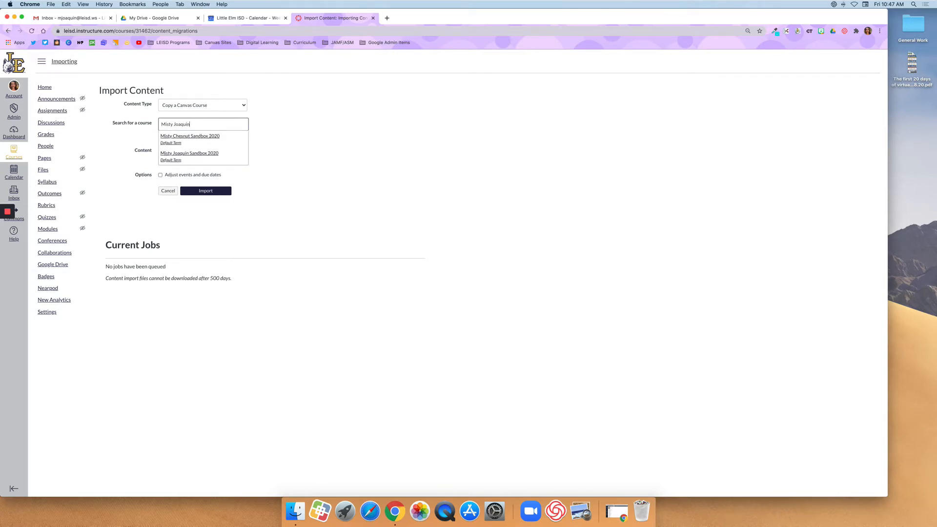
pyautogui.click(189, 154)
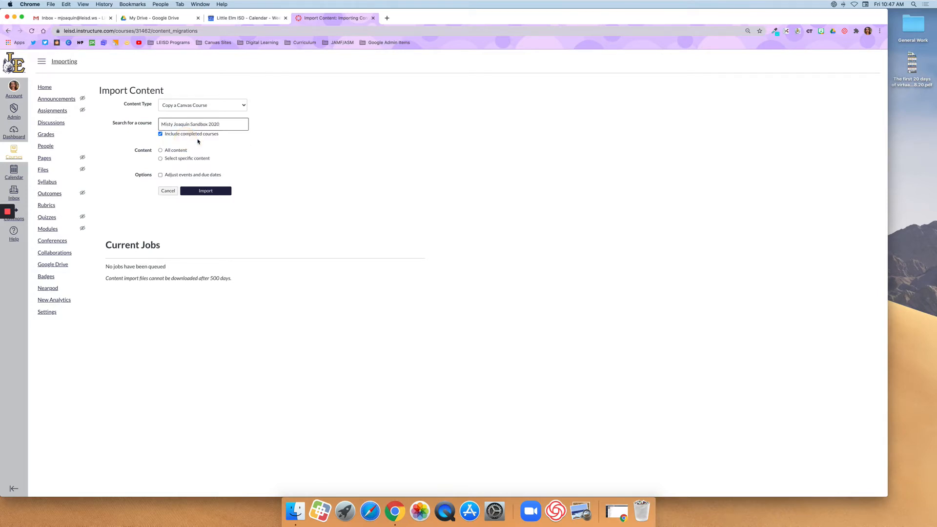
pyautogui.click(160, 150)
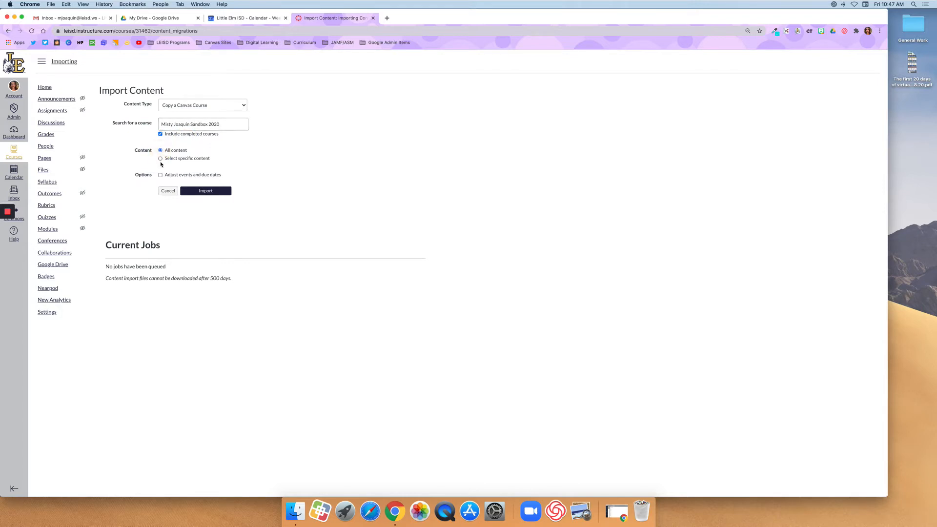
pyautogui.click(161, 158)
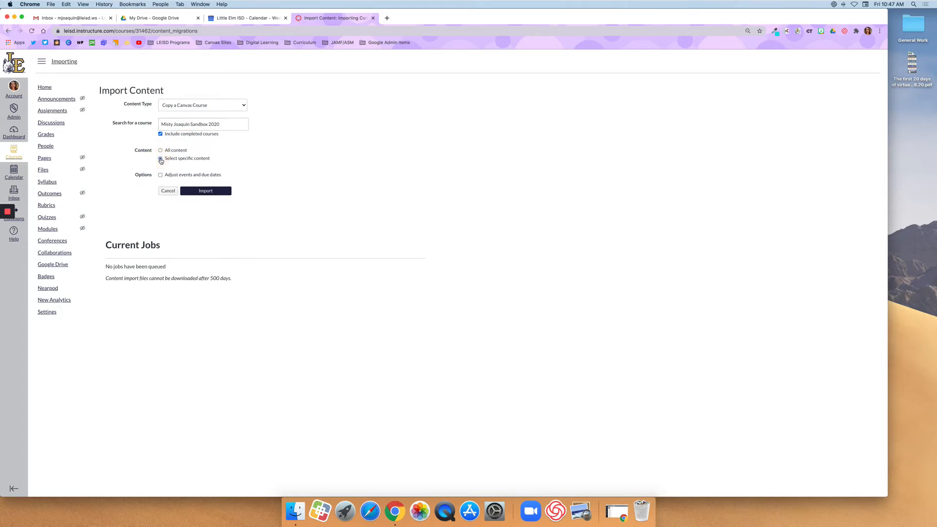
pyautogui.click(160, 158)
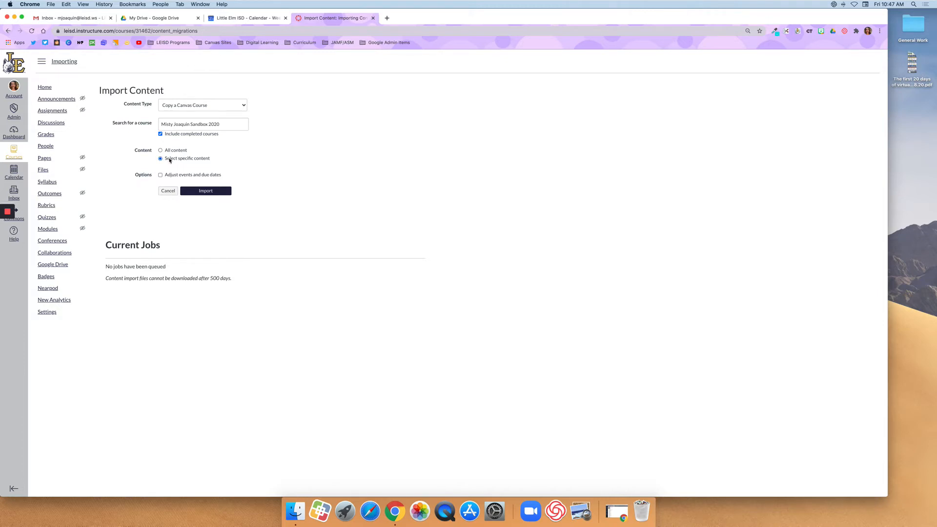
pyautogui.moveTo(210, 173)
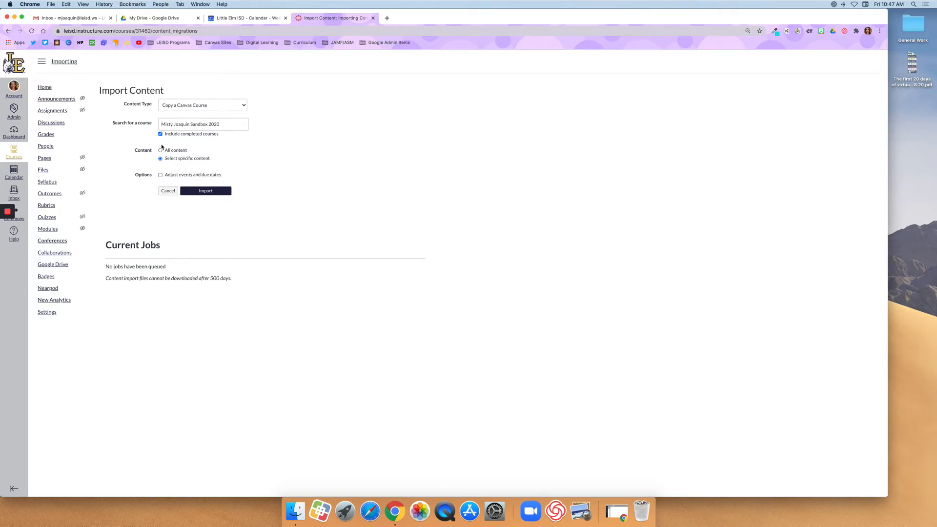
# Switch to copying all content and set date adjustment to Remove dates
pyautogui.click(161, 150)
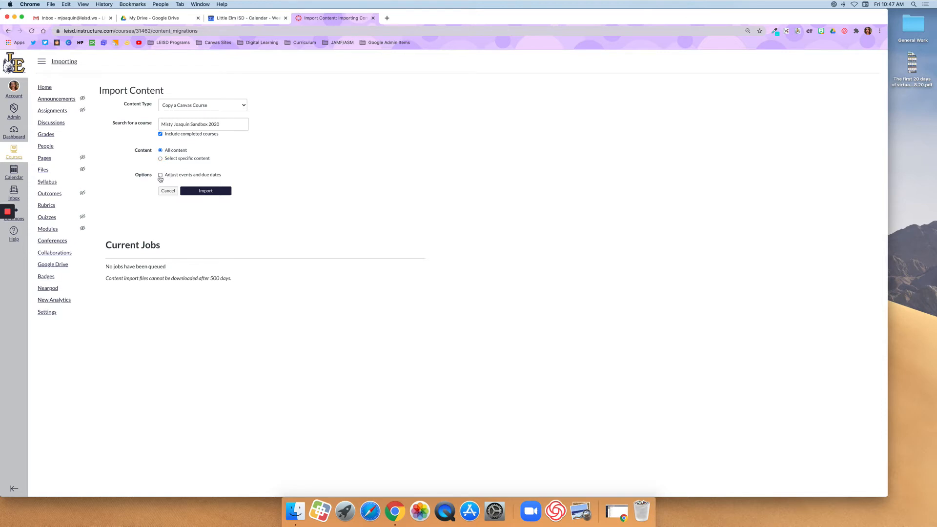
pyautogui.click(160, 175)
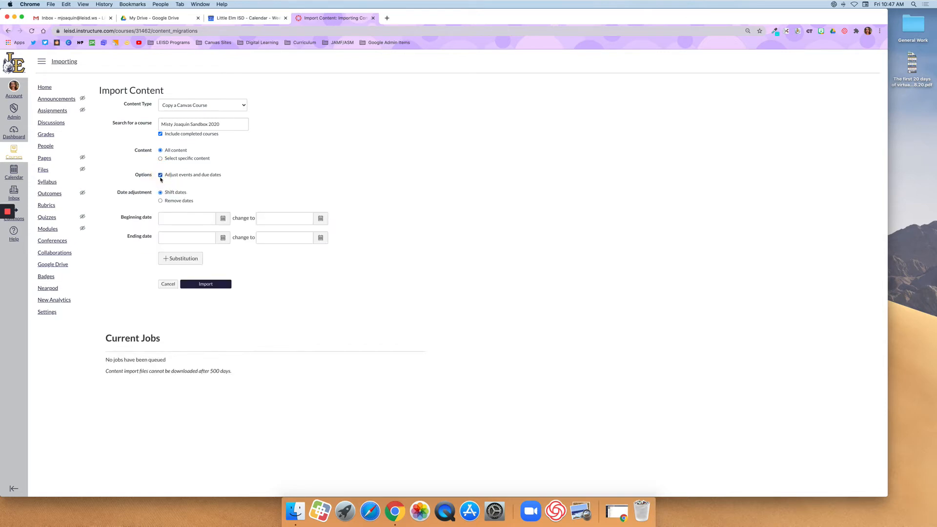
pyautogui.click(161, 200)
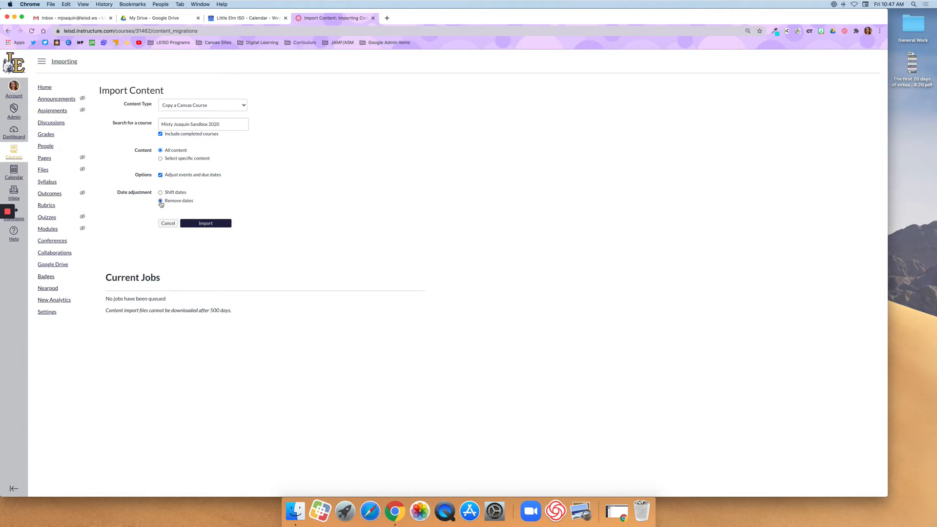
pyautogui.click(160, 192)
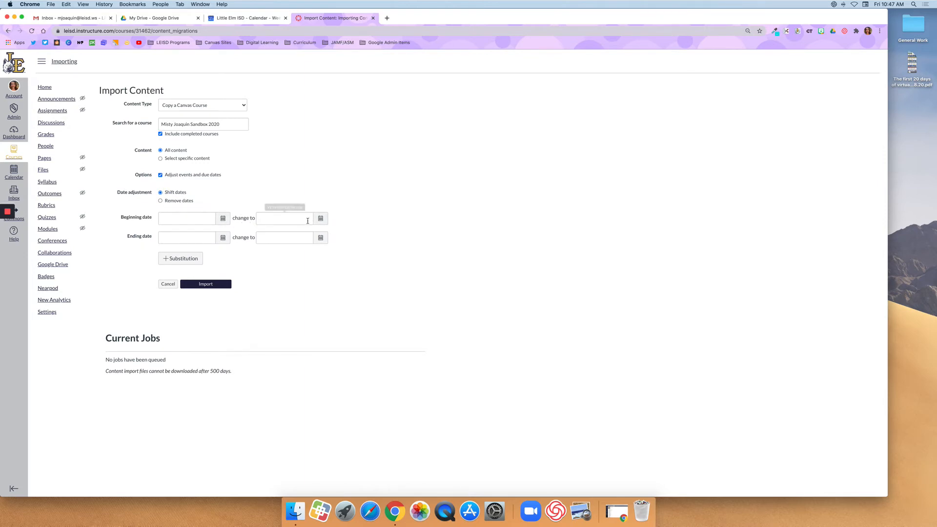
pyautogui.moveTo(322, 225)
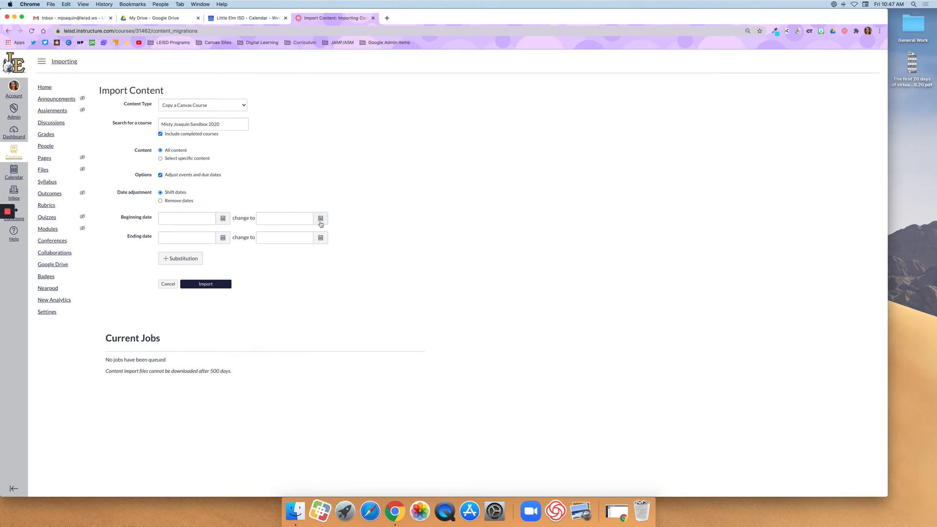
pyautogui.moveTo(168, 204)
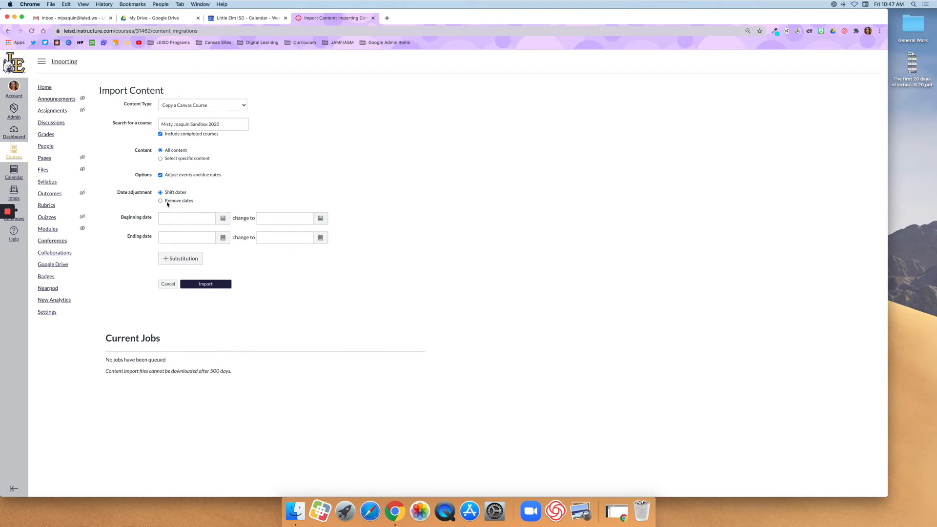
pyautogui.click(160, 200)
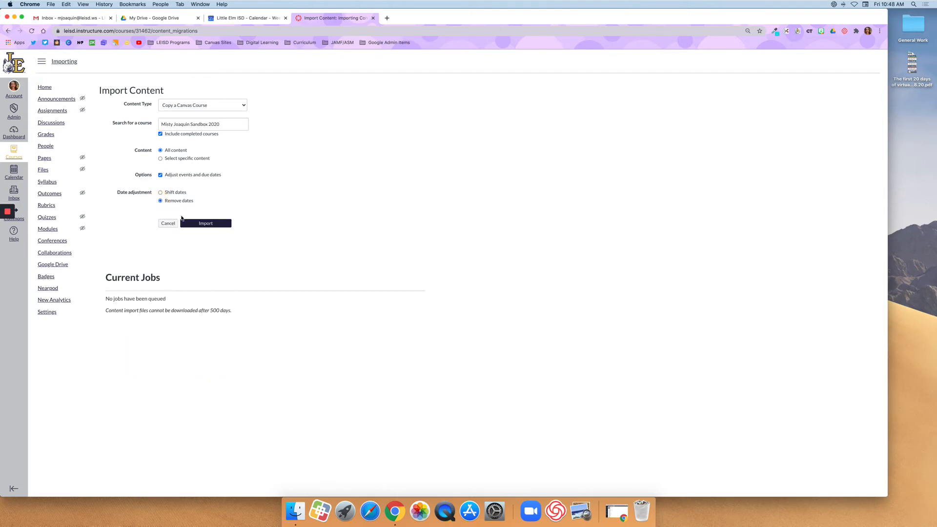
pyautogui.moveTo(206, 223)
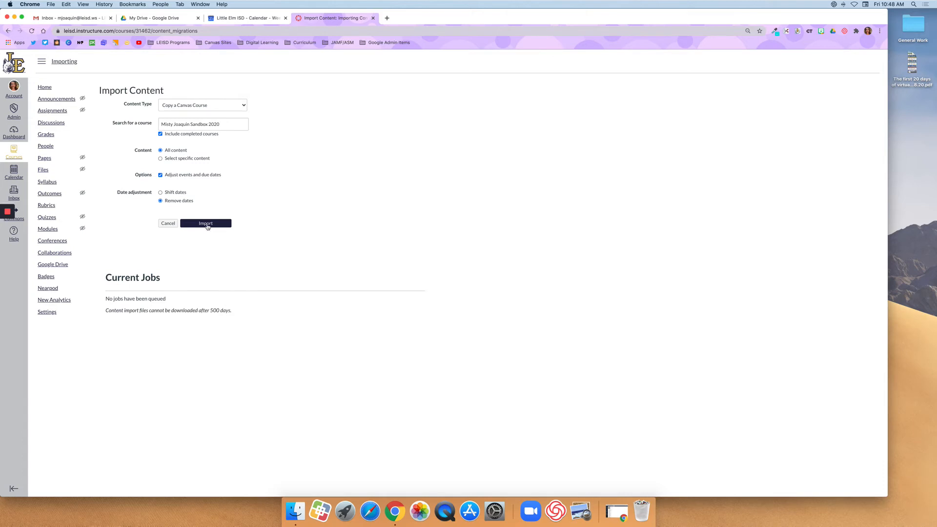
# Submit the course copy import, then return to the course Home
pyautogui.click(205, 223)
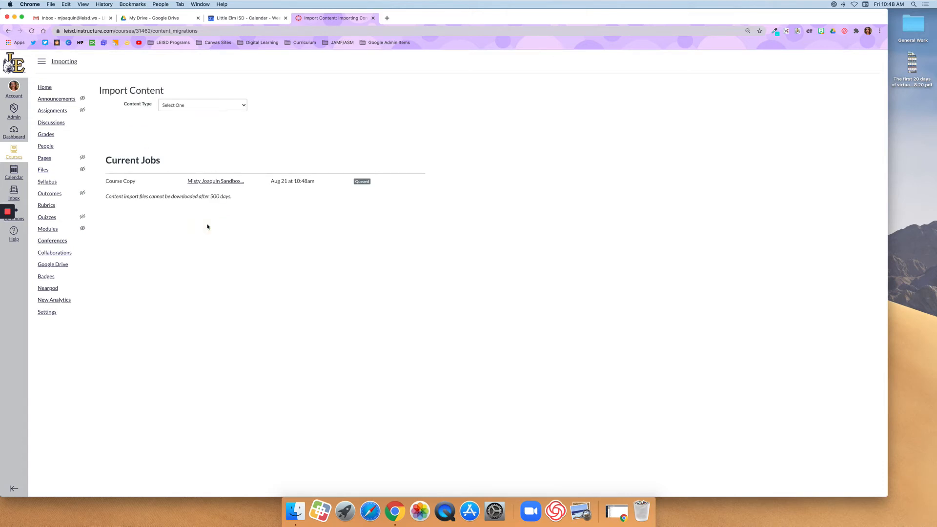
pyautogui.moveTo(239, 229)
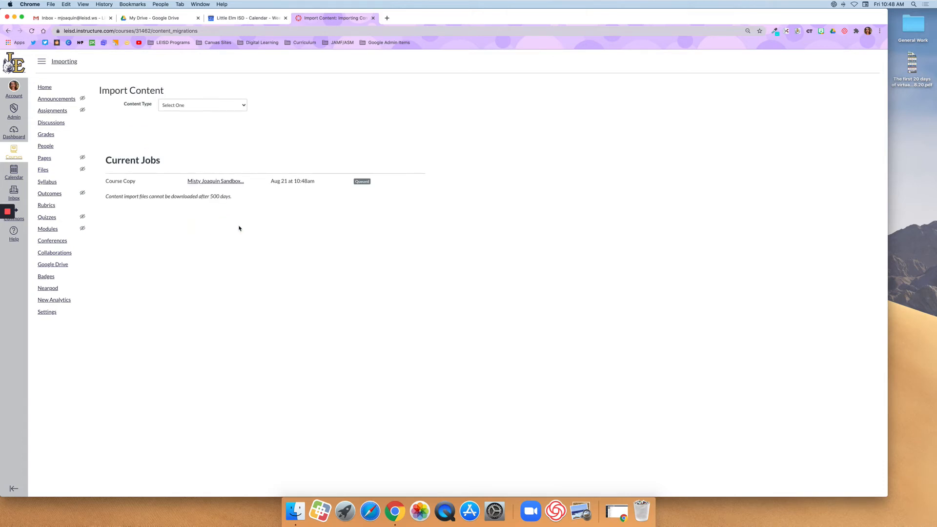
pyautogui.moveTo(354, 204)
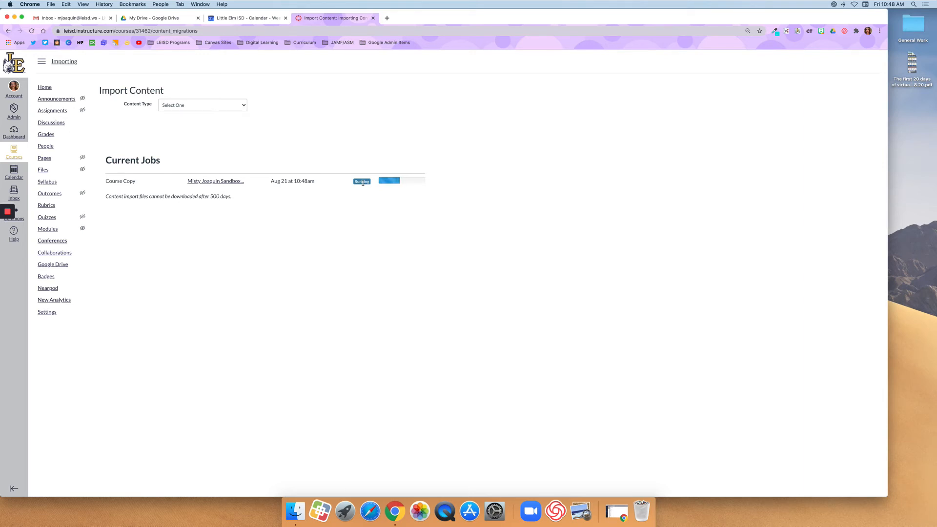
pyautogui.moveTo(373, 259)
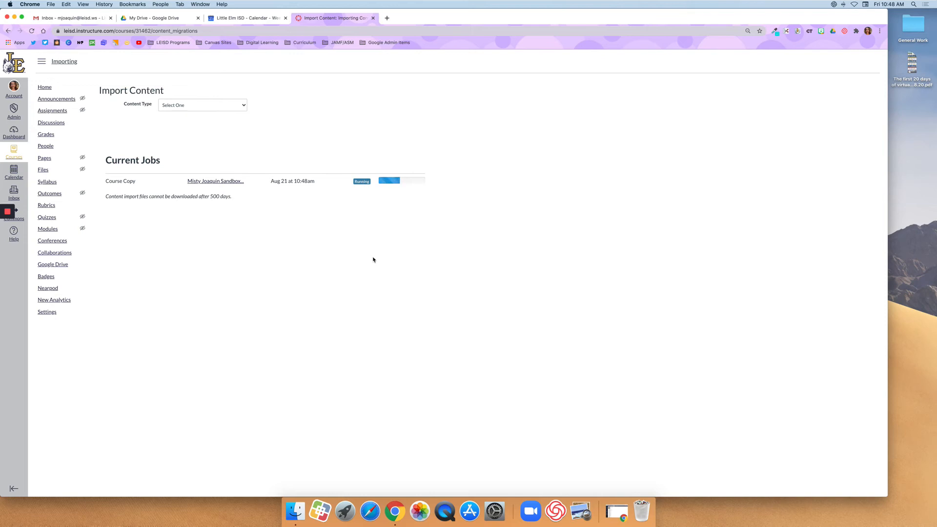
pyautogui.moveTo(75, 95)
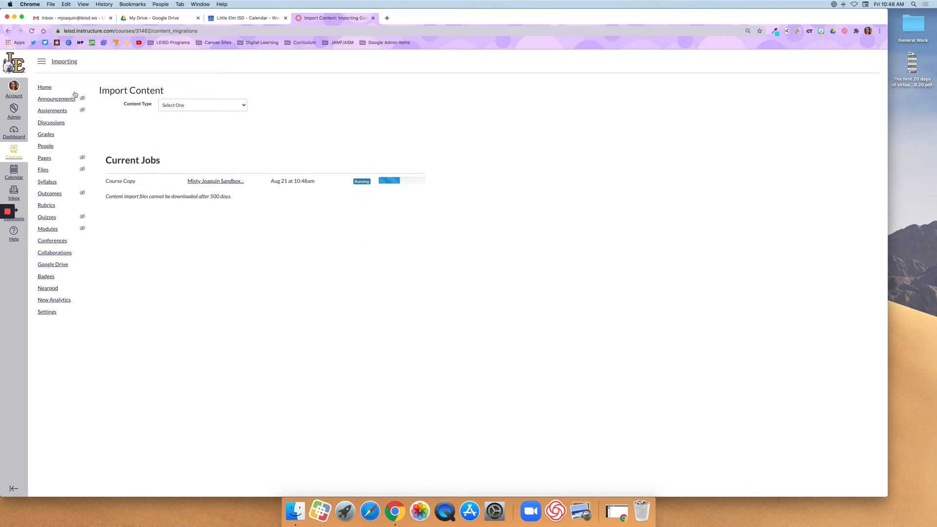
pyautogui.moveTo(141, 203)
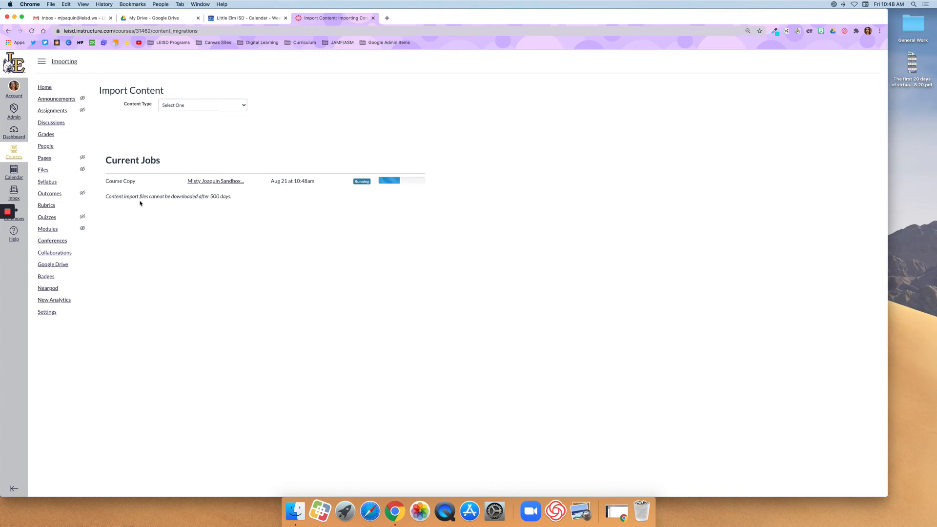
pyautogui.moveTo(389, 191)
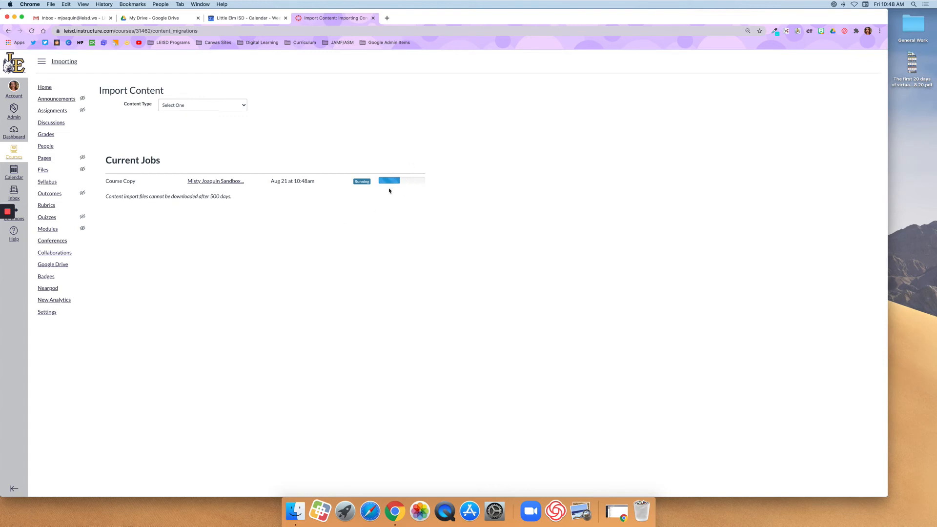
pyautogui.moveTo(44, 88)
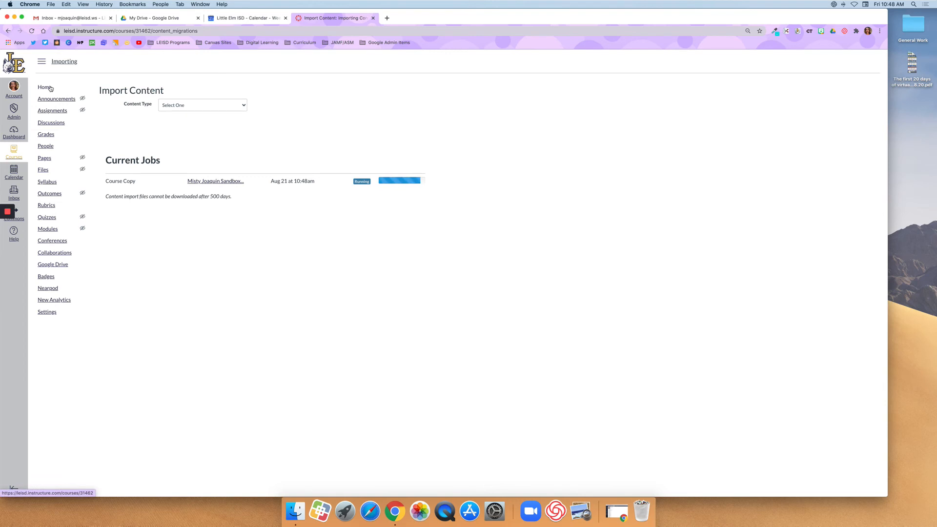
pyautogui.click(44, 88)
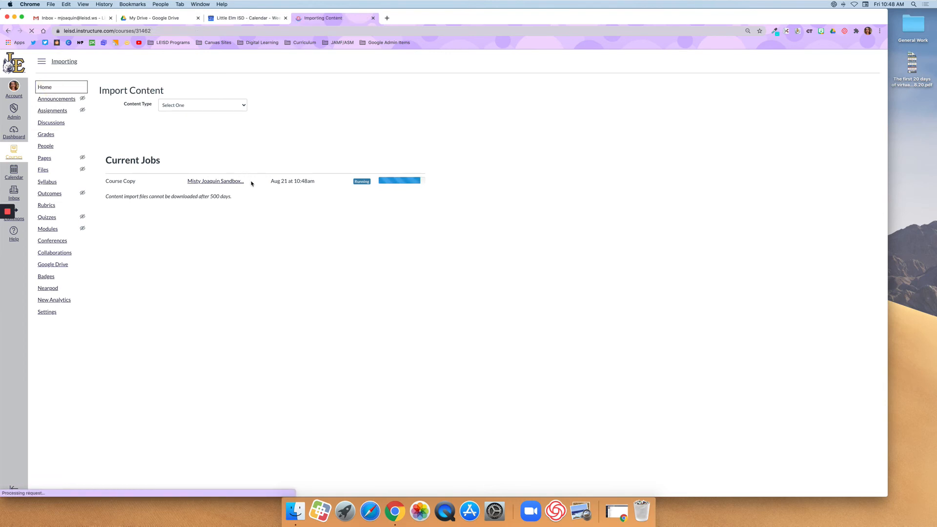
# Load the course home and check the imported modules, Daily Zoom Links through Week 3
pyautogui.click(48, 229)
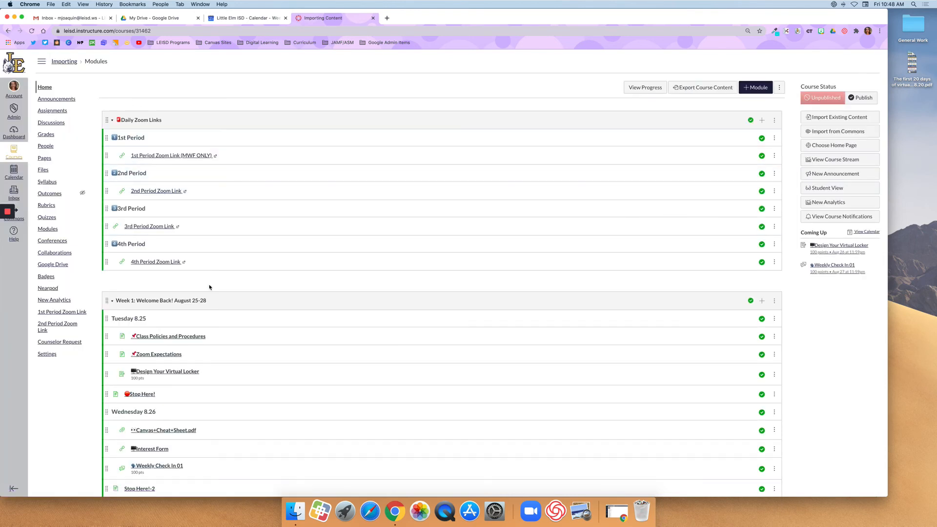
pyautogui.moveTo(235, 421)
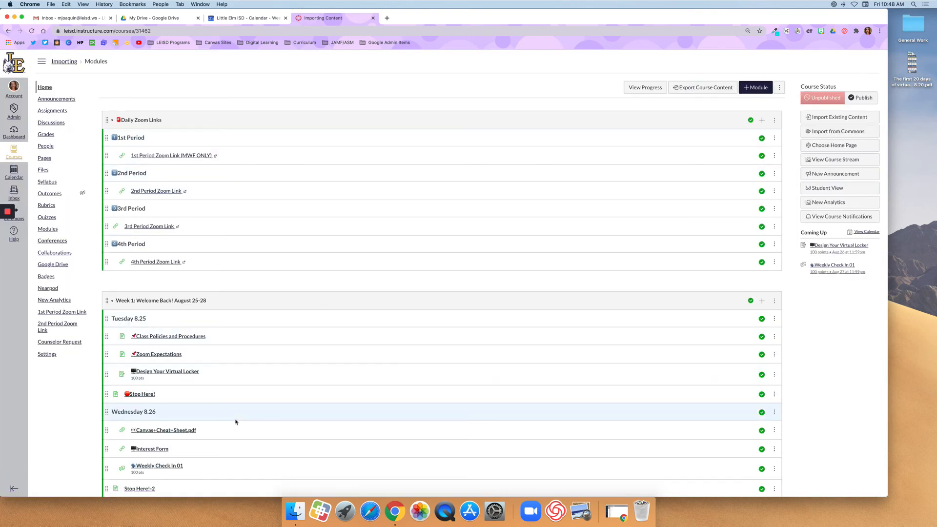
pyautogui.moveTo(183, 333)
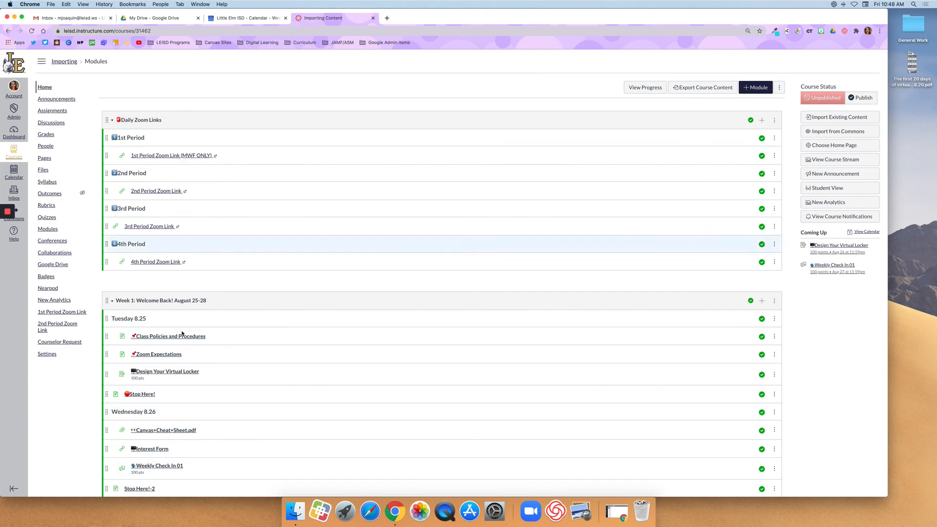
pyautogui.scroll(-3)
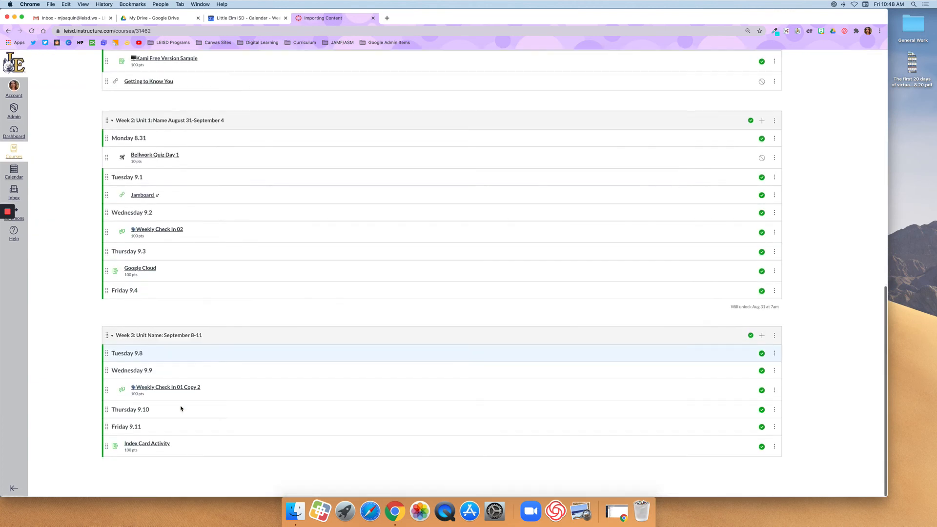
pyautogui.scroll(3)
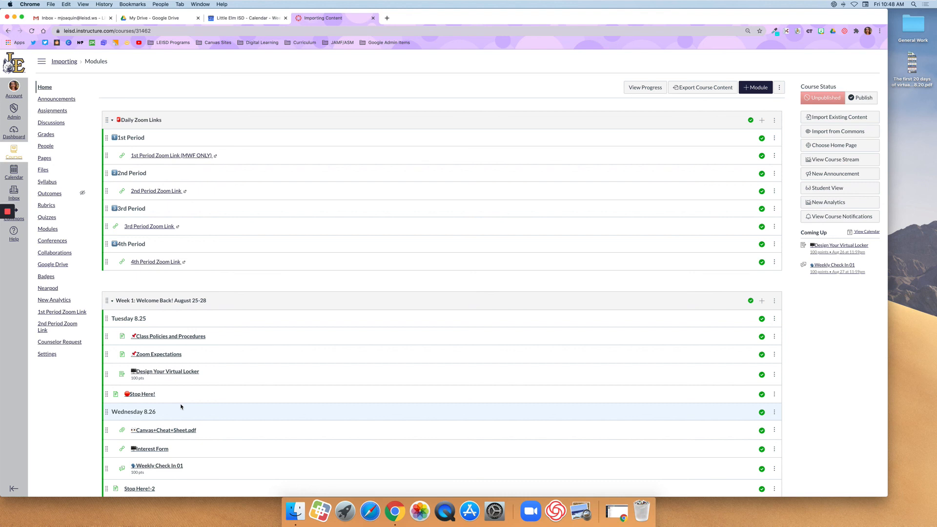
pyautogui.moveTo(351, 215)
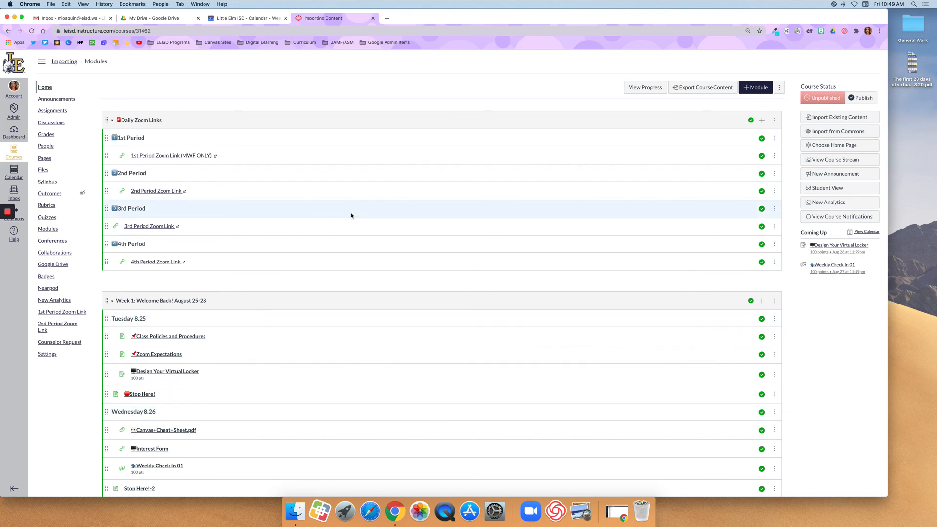
pyautogui.moveTo(716, 10)
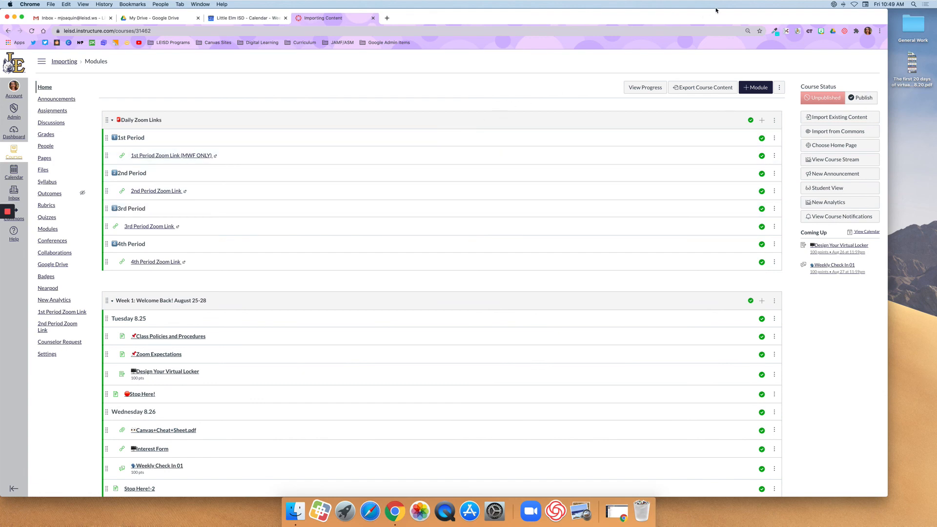